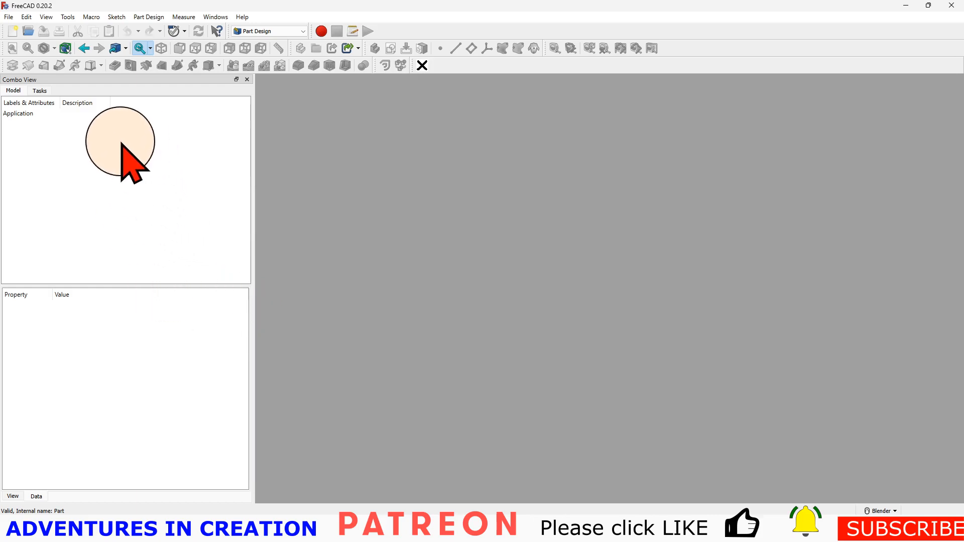
{"action": "mouse_move", "coordinate": [191, 135]}
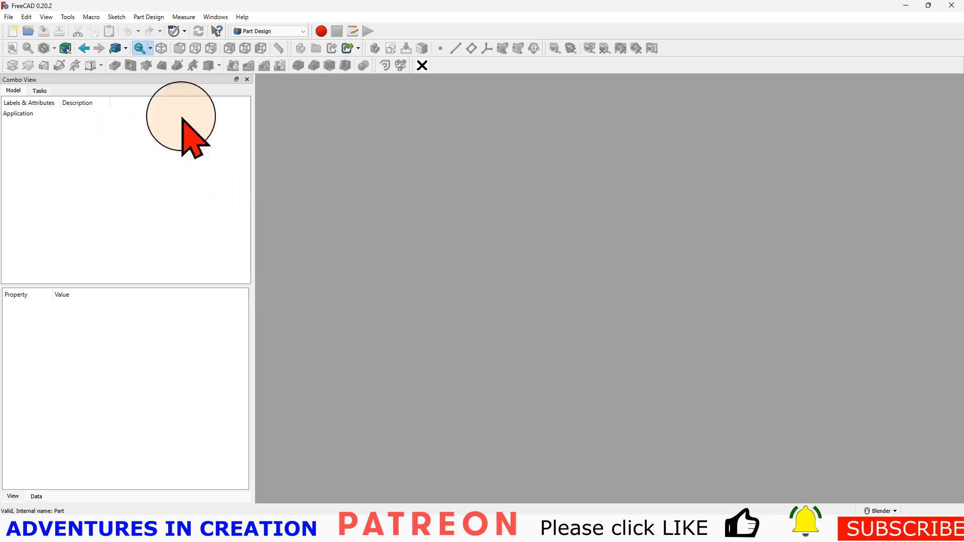
Start a new empty document and check the version via Help > About FreeCAD.
{"action": "left_click", "coordinate": [12, 31]}
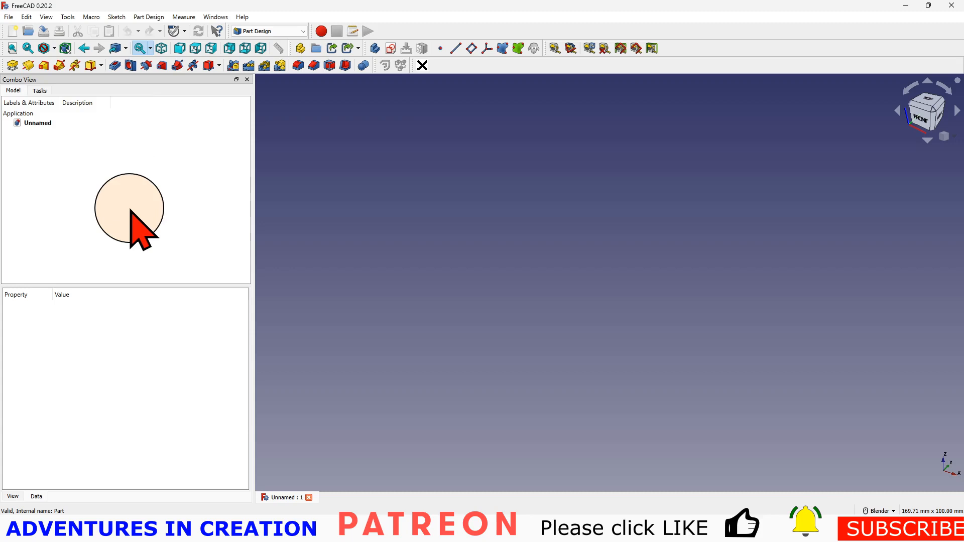
{"action": "left_click", "coordinate": [242, 17]}
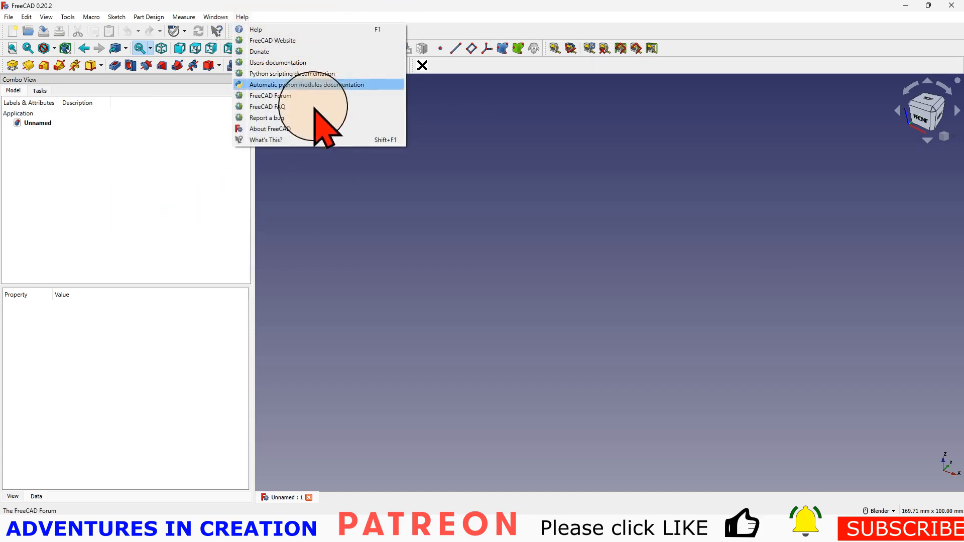
{"action": "left_click", "coordinate": [269, 129]}
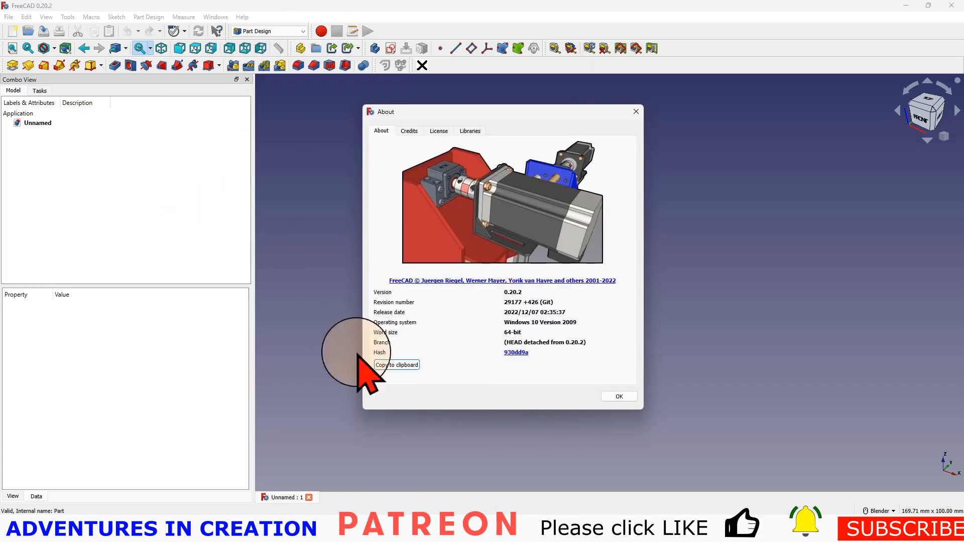
{"action": "mouse_move", "coordinate": [516, 313]}
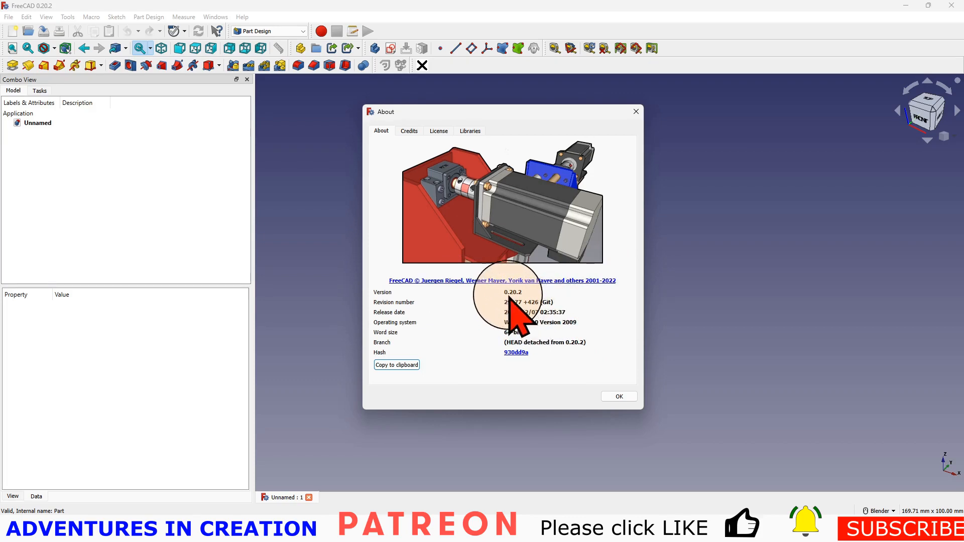
{"action": "mouse_move", "coordinate": [535, 307]}
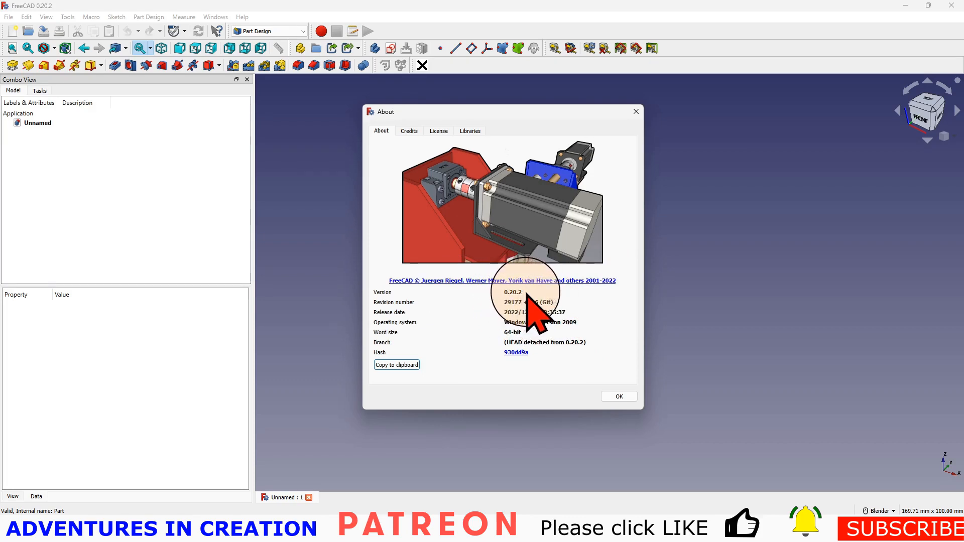
{"action": "mouse_move", "coordinate": [270, 362]}
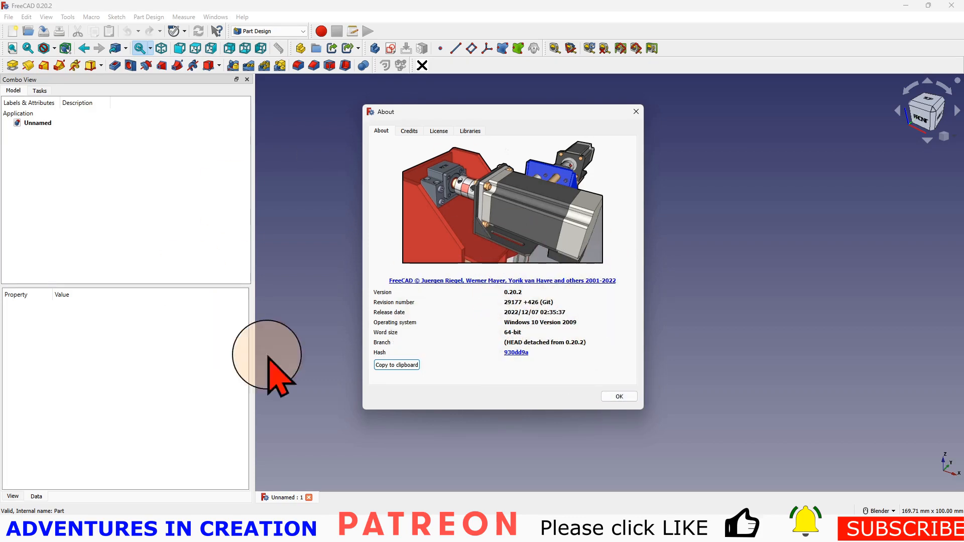
{"action": "mouse_move", "coordinate": [442, 325]}
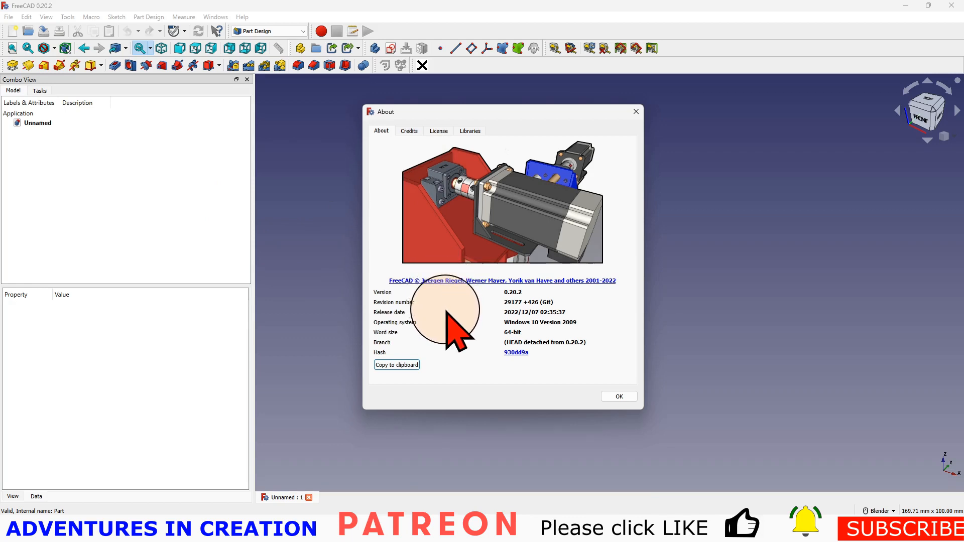
{"action": "mouse_move", "coordinate": [619, 395]}
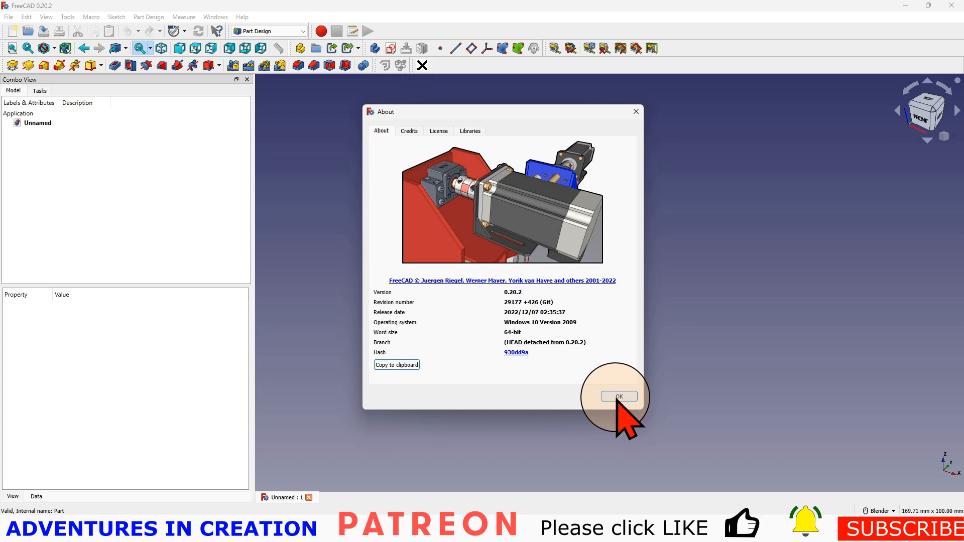
Close About and begin a new sketch on the XY base plane.
{"action": "left_click", "coordinate": [619, 395]}
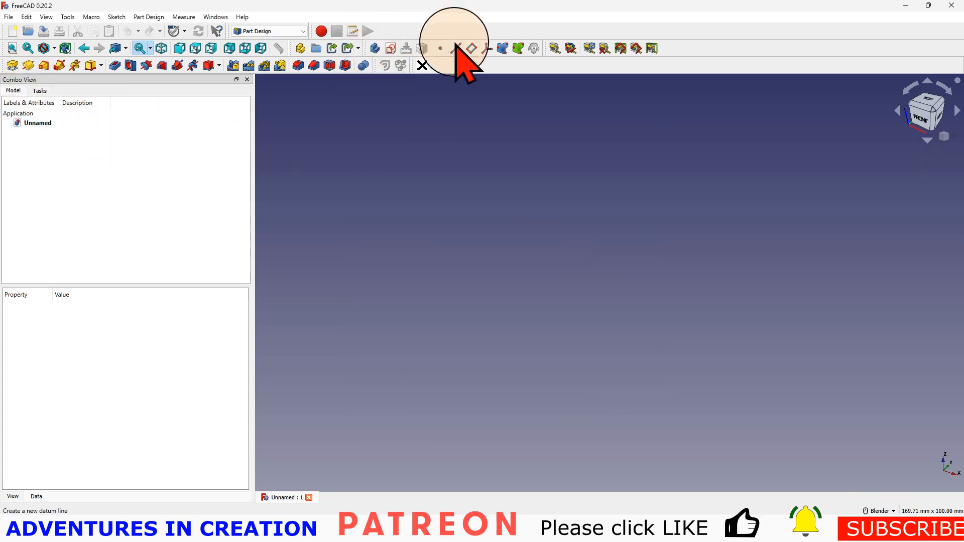
{"action": "left_click", "coordinate": [298, 48]}
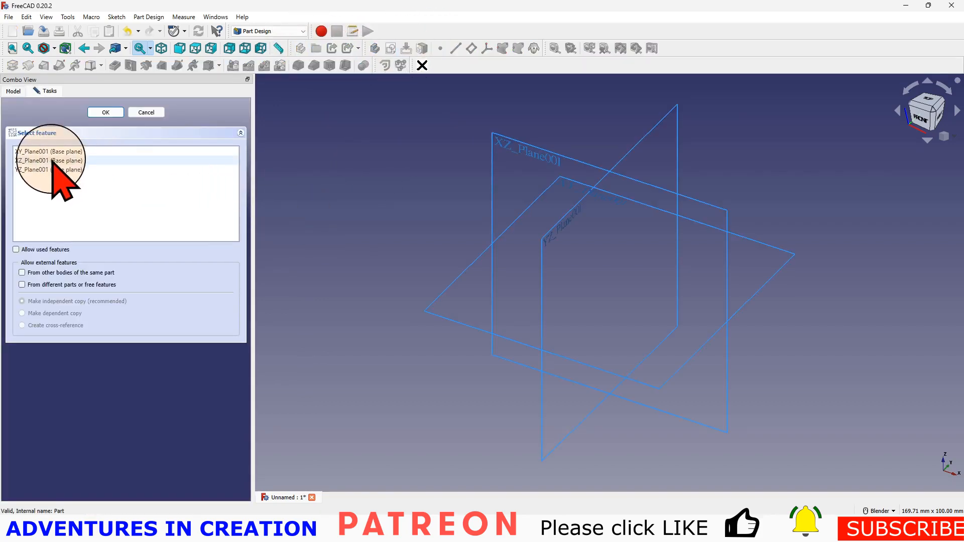
{"action": "left_click", "coordinate": [49, 152]}
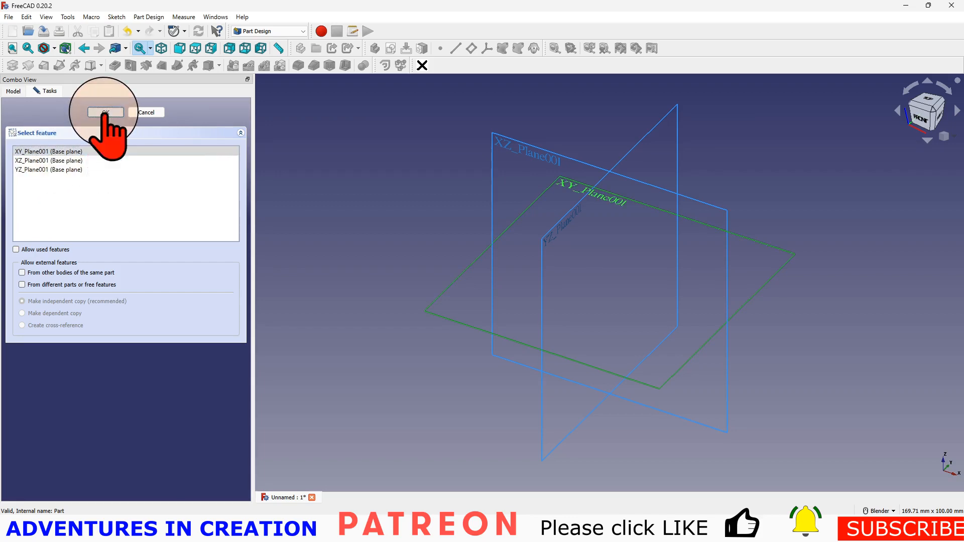
Draw a centred rectangle constrained 30 mm wide and 25 mm tall.
{"action": "left_click", "coordinate": [103, 112]}
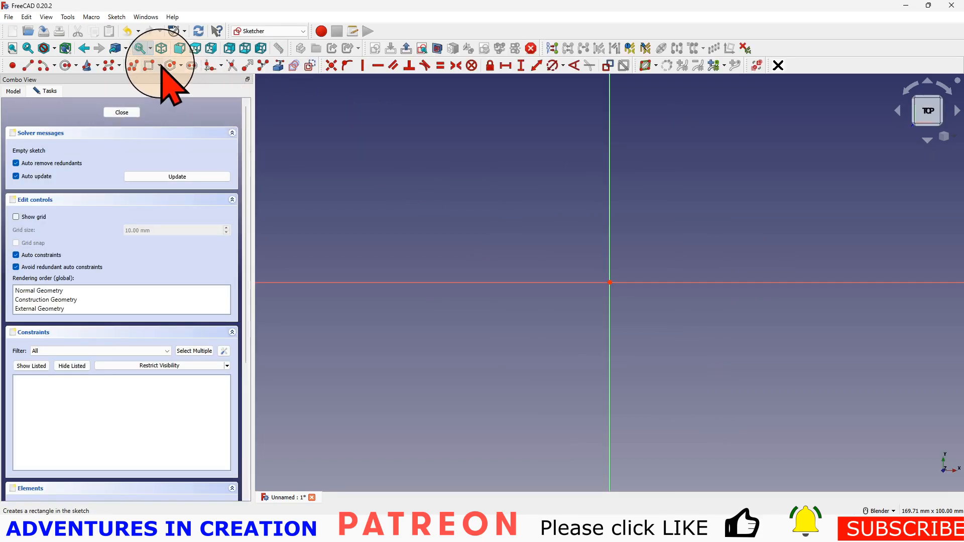
{"action": "left_click", "coordinate": [147, 65]}
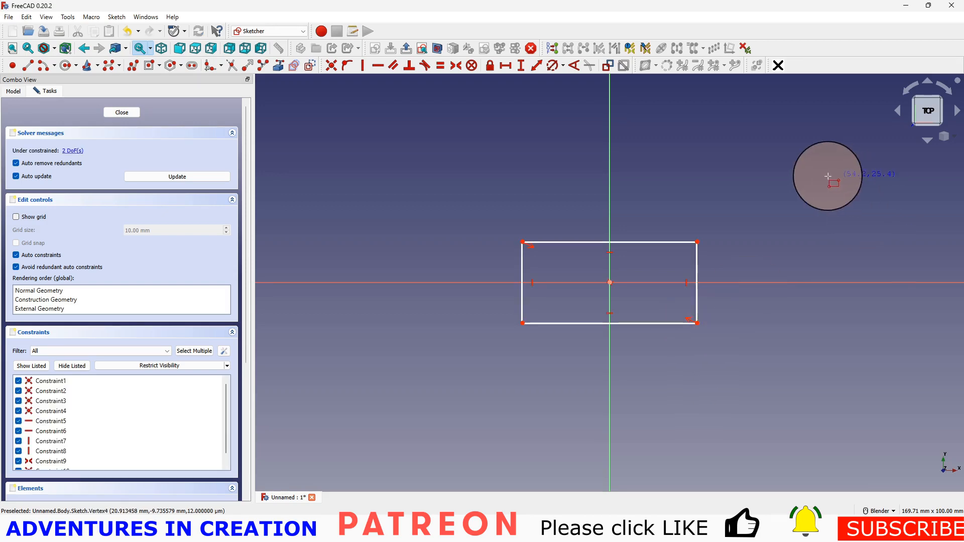
{"action": "mouse_move", "coordinate": [504, 65]}
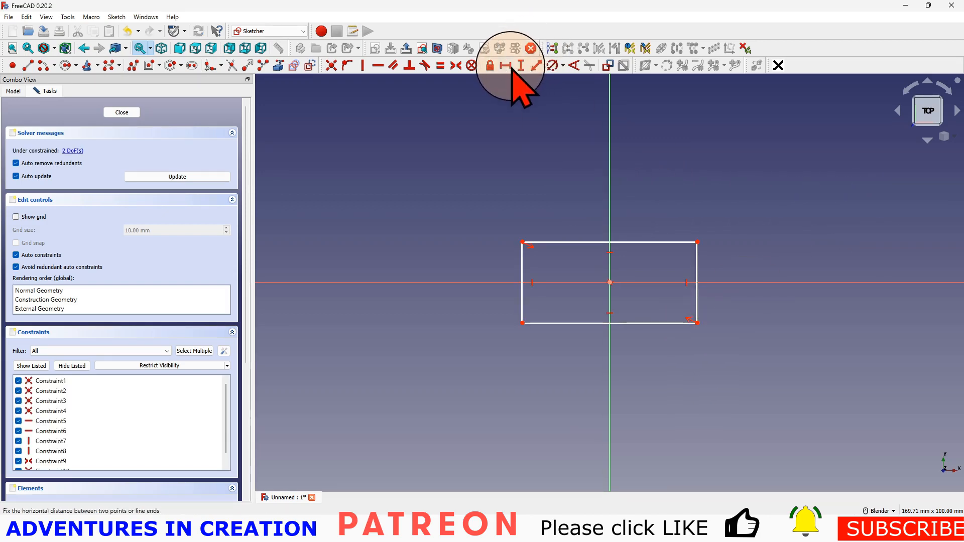
{"action": "mouse_move", "coordinate": [591, 244]}
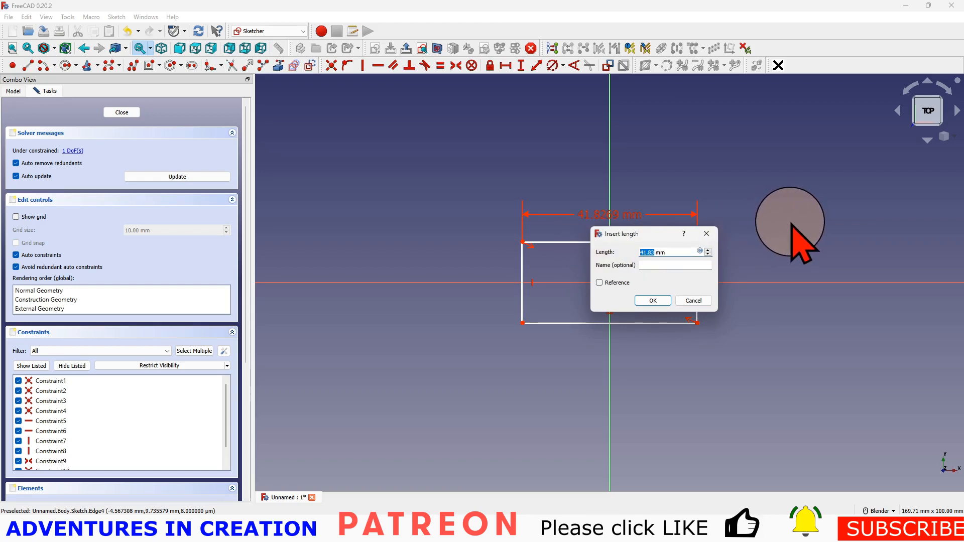
{"action": "type", "text": "30"}
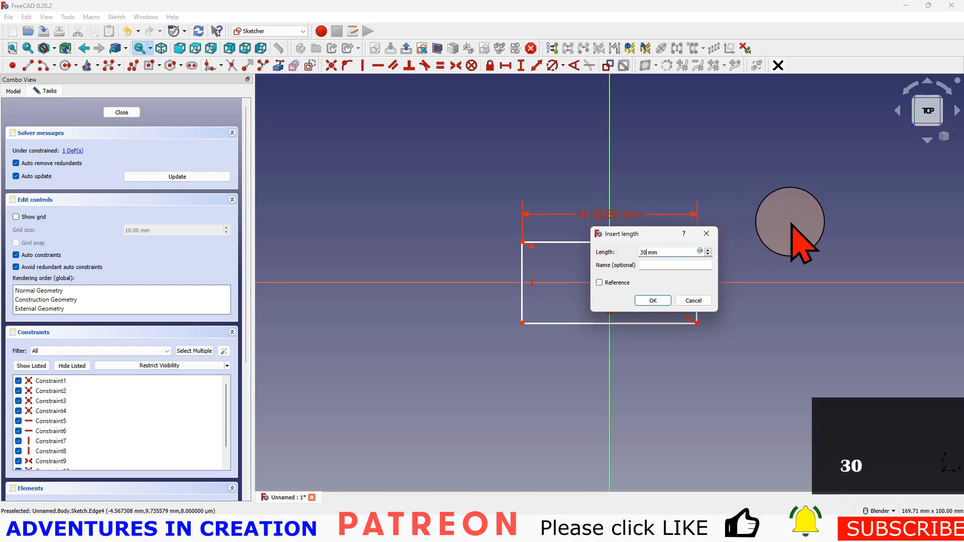
{"action": "left_click", "coordinate": [652, 300]}
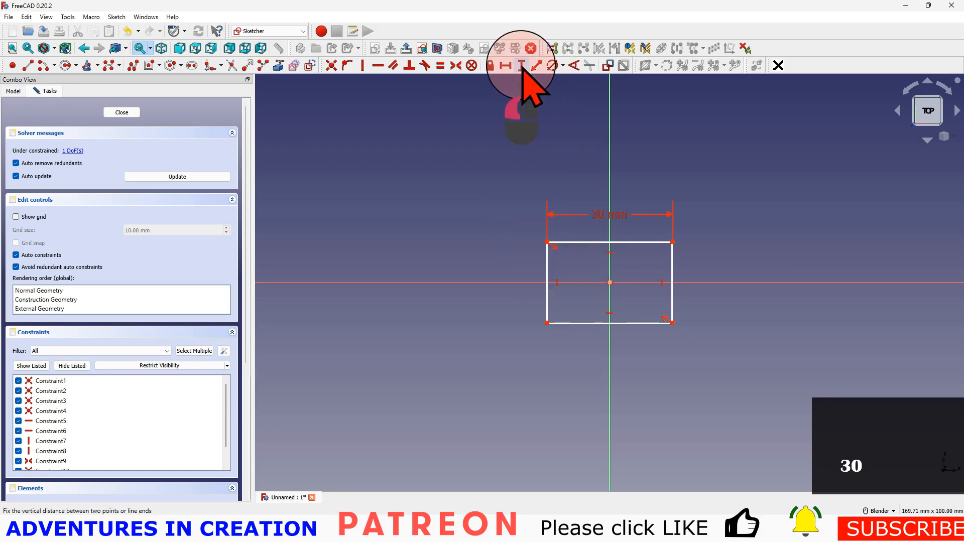
{"action": "left_click", "coordinate": [519, 65]}
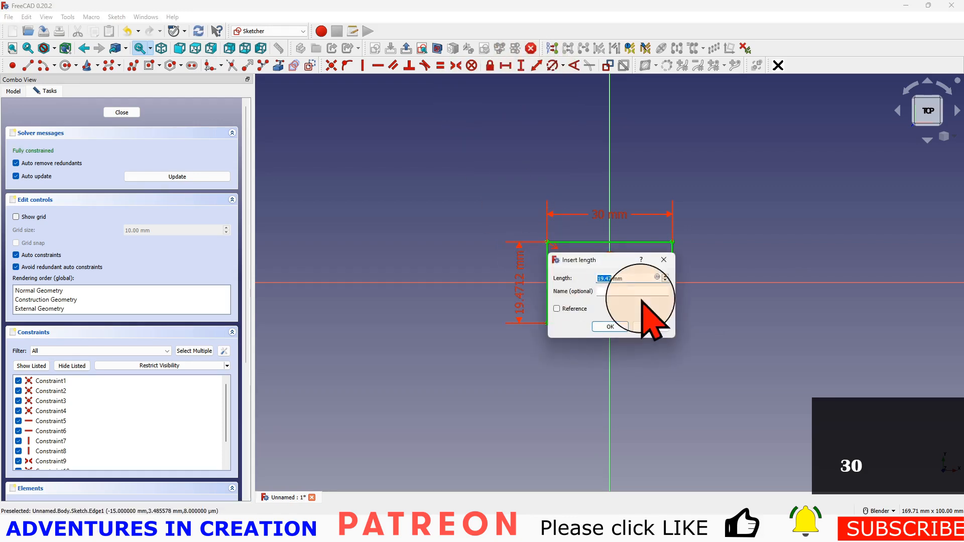
{"action": "mouse_move", "coordinate": [655, 374]}
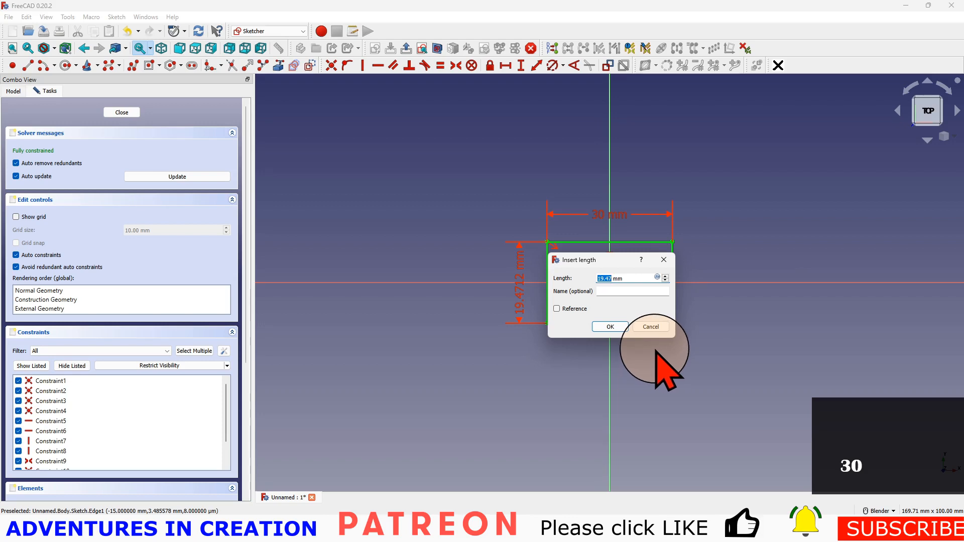
{"action": "type", "text": "25 mm"}
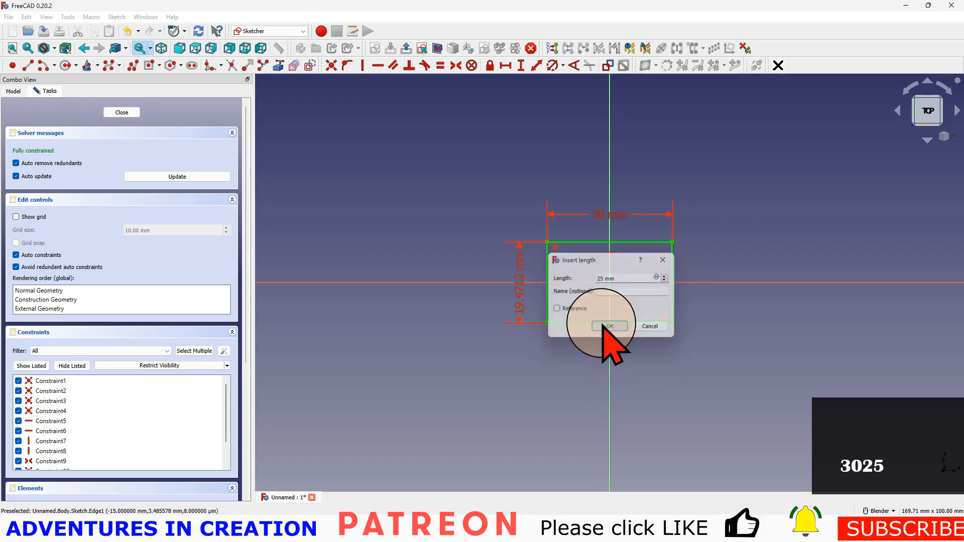
{"action": "left_click", "coordinate": [608, 325]}
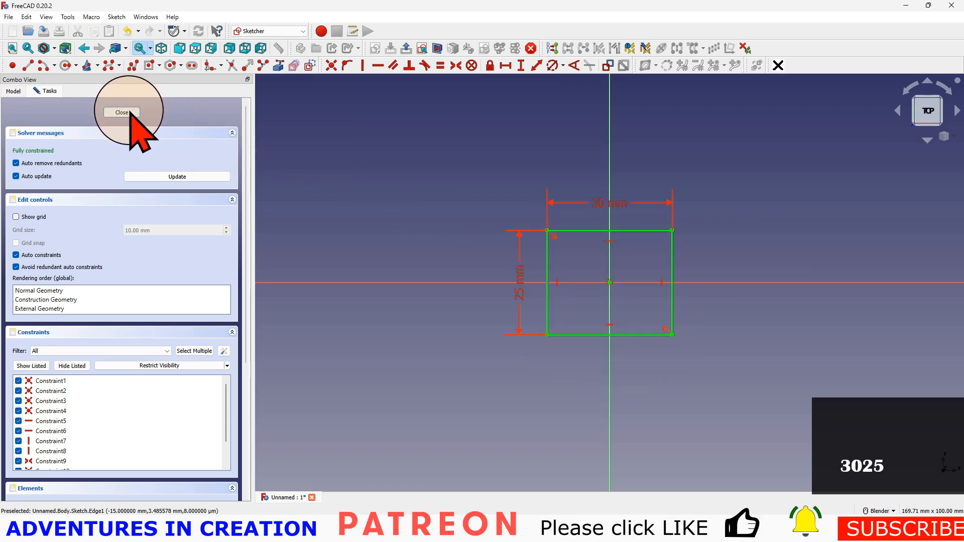
Leave the sketch and pad the rectangle into a 10 mm thick block.
{"action": "left_click", "coordinate": [122, 113]}
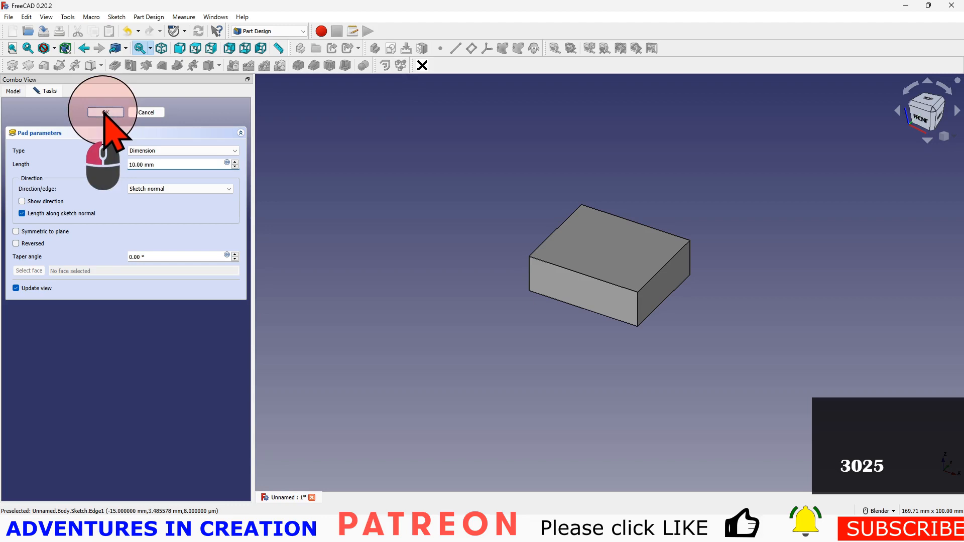
{"action": "left_click", "coordinate": [104, 112]}
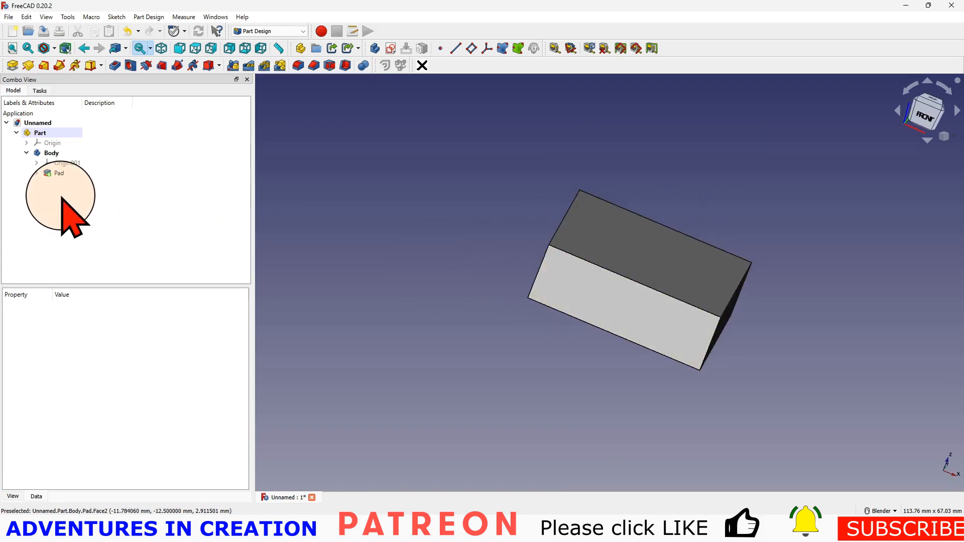
Create a datum plane on the Pad in Object's YZ mode tilted 56.32° around the x-axis.
{"action": "left_click", "coordinate": [58, 172]}
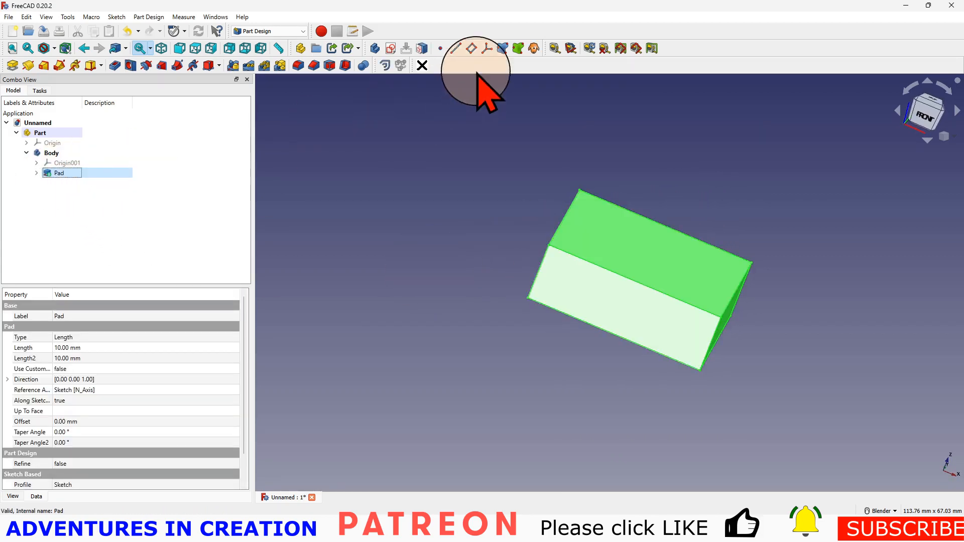
{"action": "left_click", "coordinate": [456, 48]}
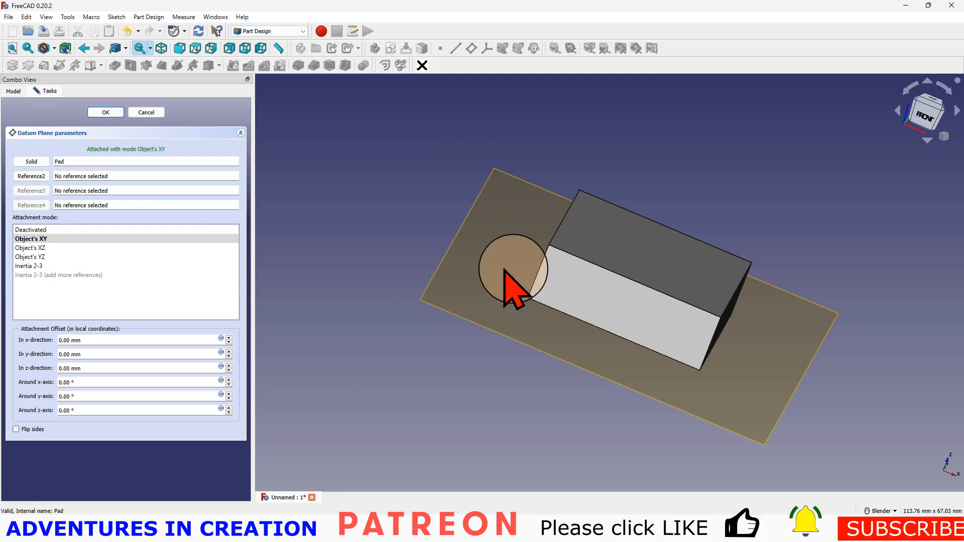
{"action": "left_click", "coordinate": [29, 257]}
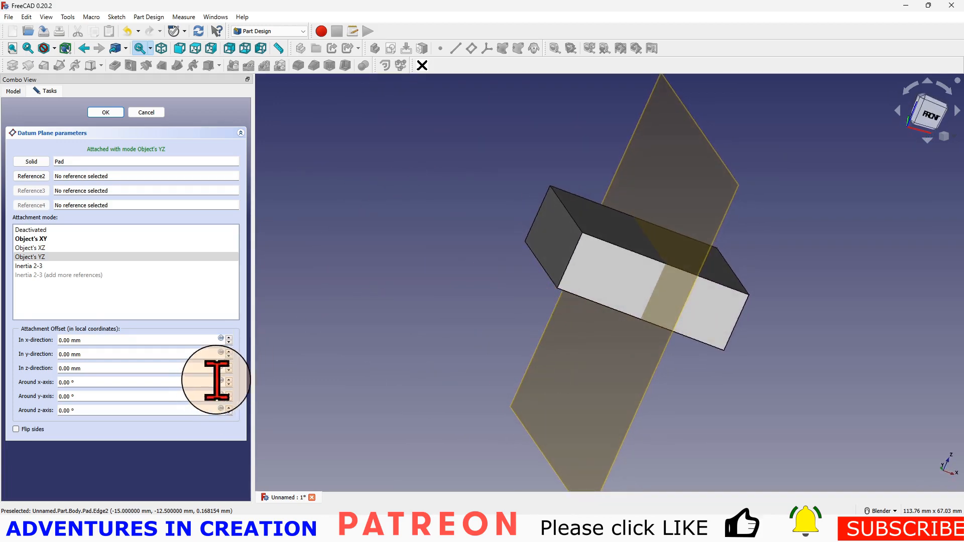
{"action": "triple_click", "coordinate": [122, 382]}
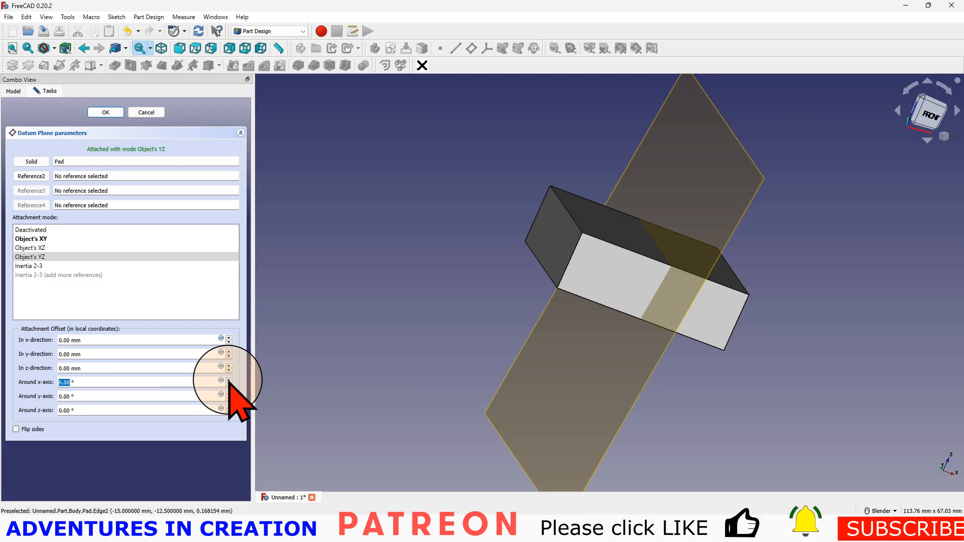
{"action": "left_click", "coordinate": [228, 379]}
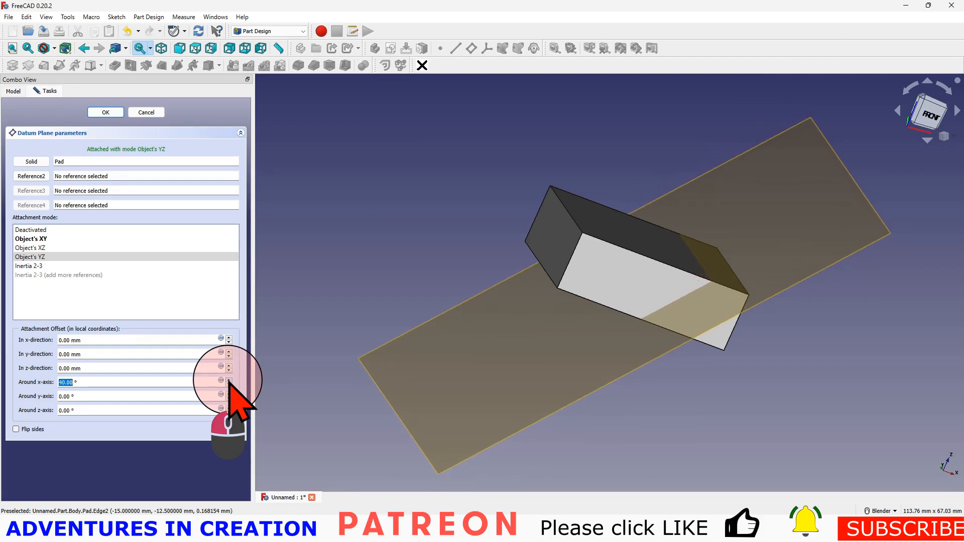
{"action": "left_click", "coordinate": [228, 379]}
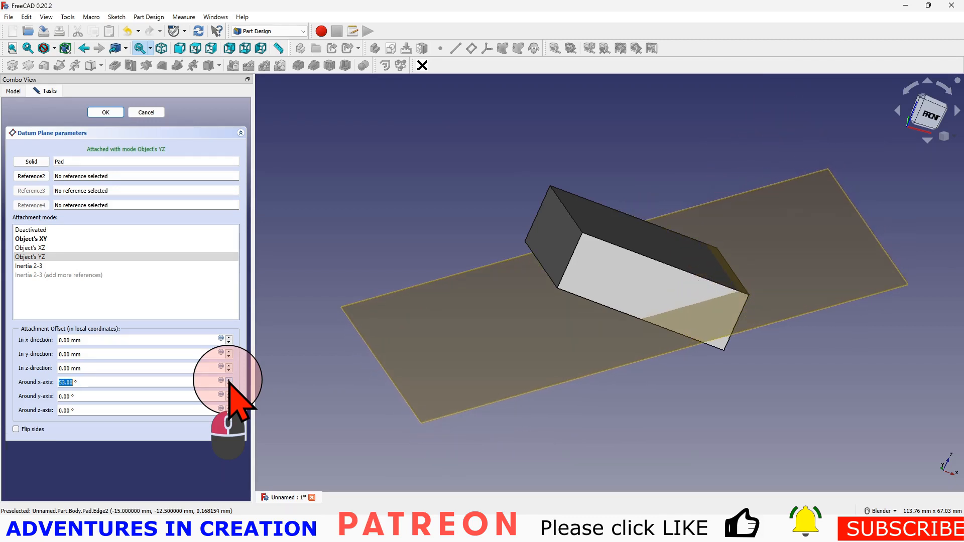
{"action": "left_click", "coordinate": [228, 379]}
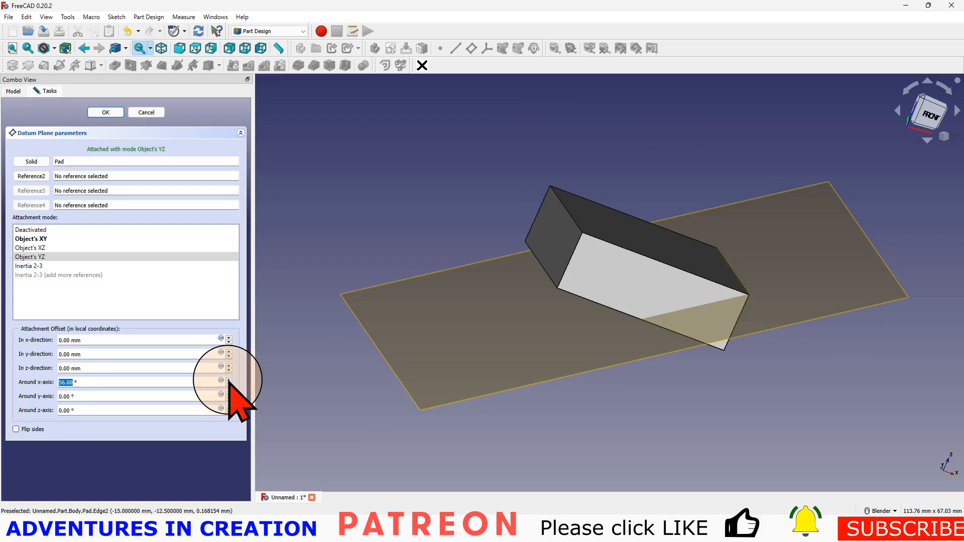
{"action": "mouse_move", "coordinate": [142, 382]}
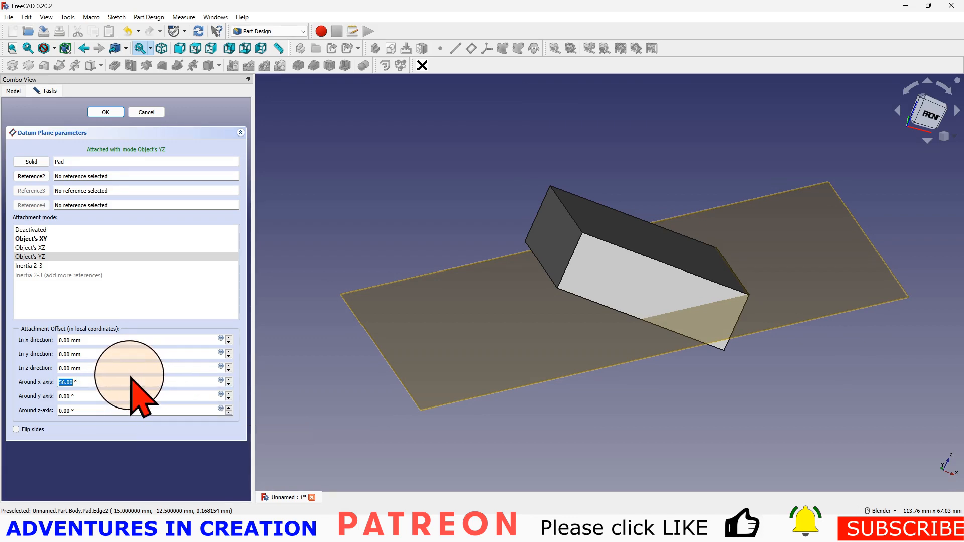
{"action": "mouse_move", "coordinate": [284, 394]}
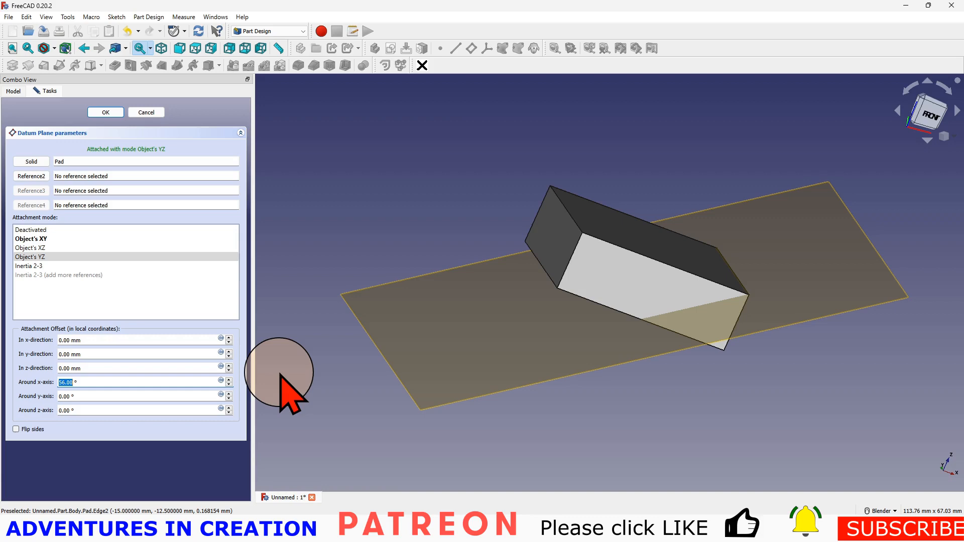
{"action": "mouse_move", "coordinate": [353, 374]}
{"action": "type", "text": "56.32"}
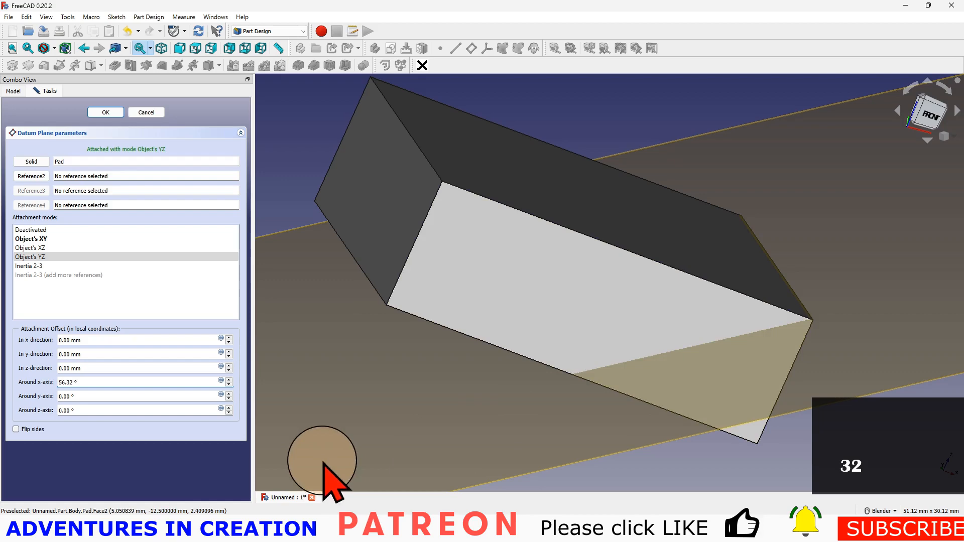
{"action": "mouse_move", "coordinate": [379, 385]}
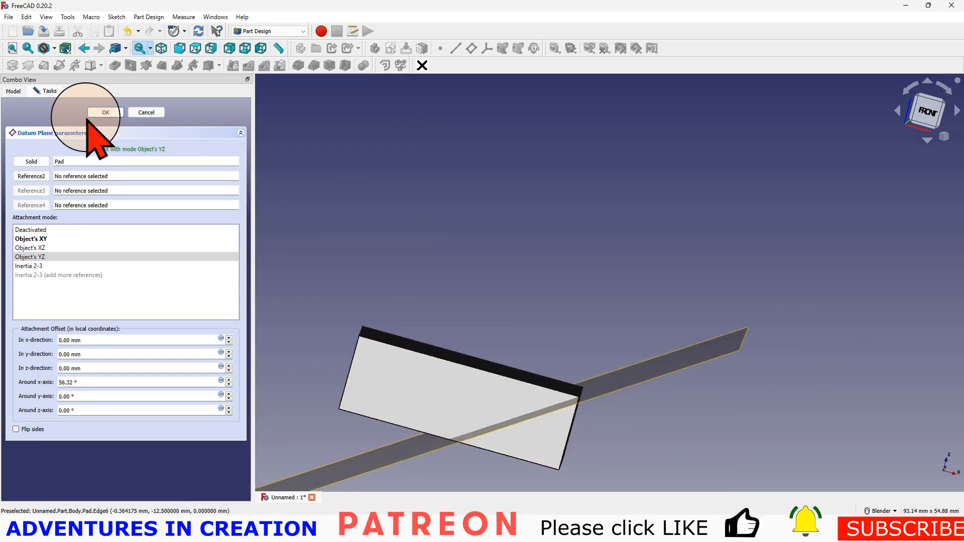
Confirm the datum plane and start Sketch001 on it.
{"action": "left_click", "coordinate": [105, 112]}
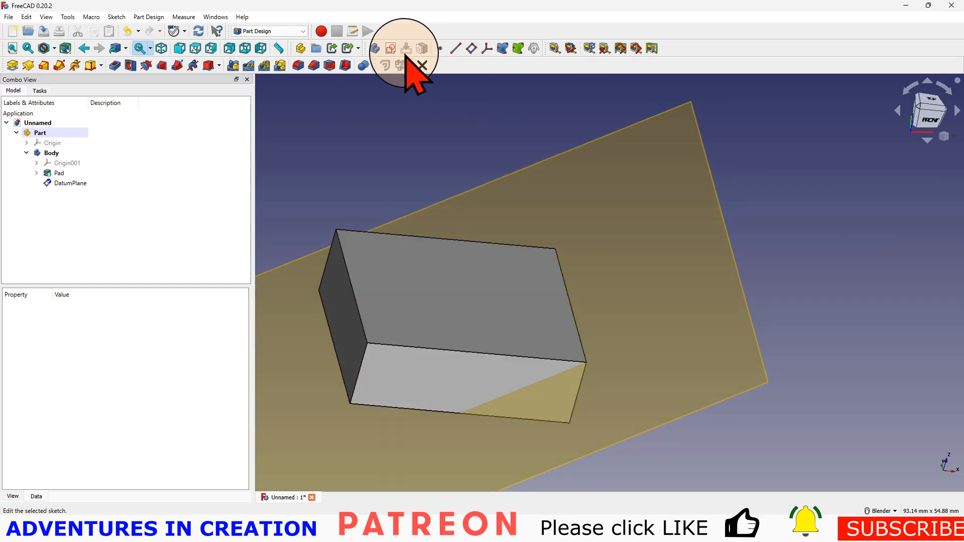
{"action": "left_click", "coordinate": [389, 48]}
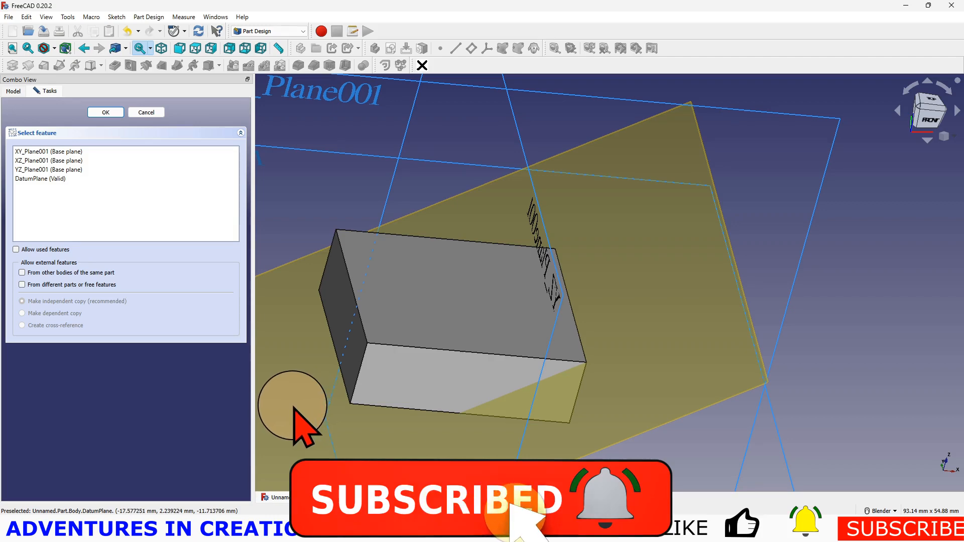
{"action": "left_click", "coordinate": [106, 112]}
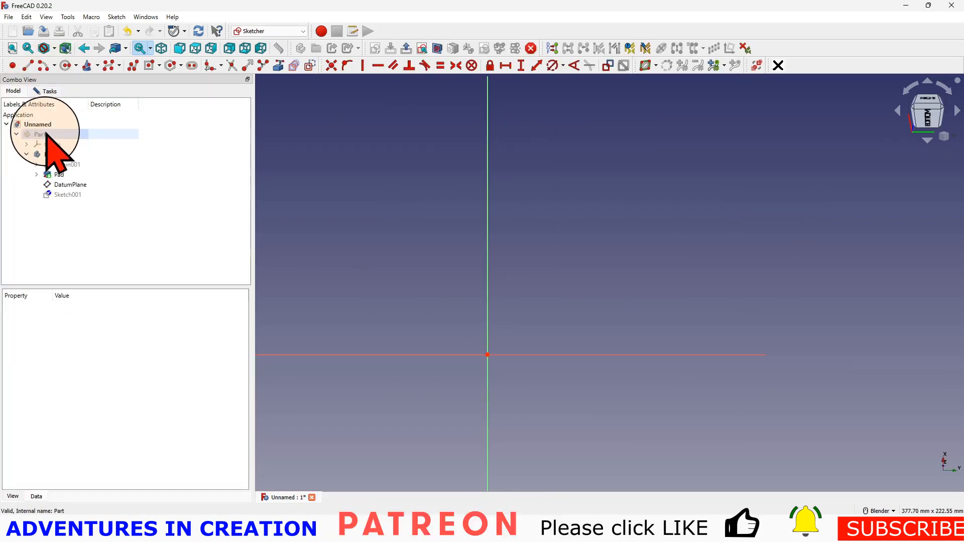
Show the body and project the block's top edge into the sketch as external geometry.
{"action": "left_click", "coordinate": [40, 133]}
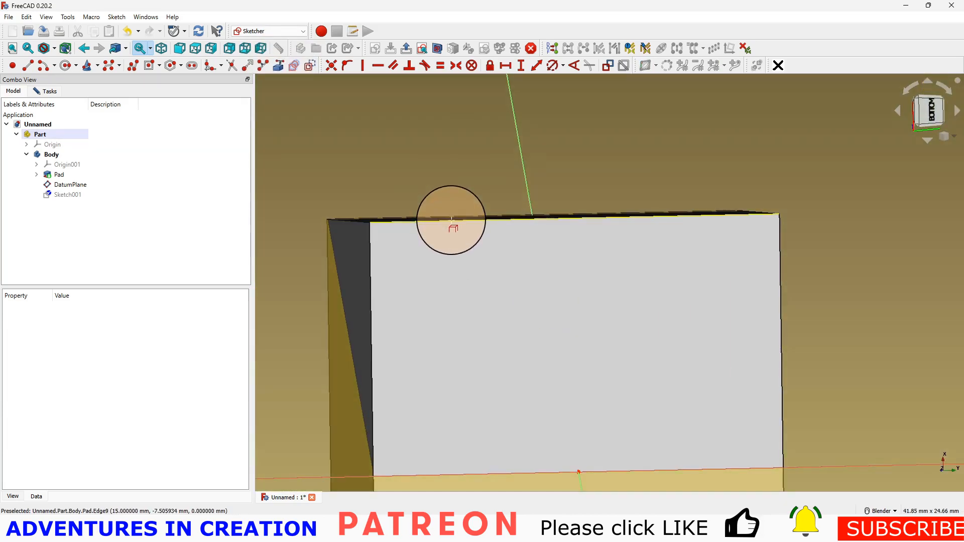
{"action": "scroll", "scroll_direction": "down", "scroll_amount": 3}
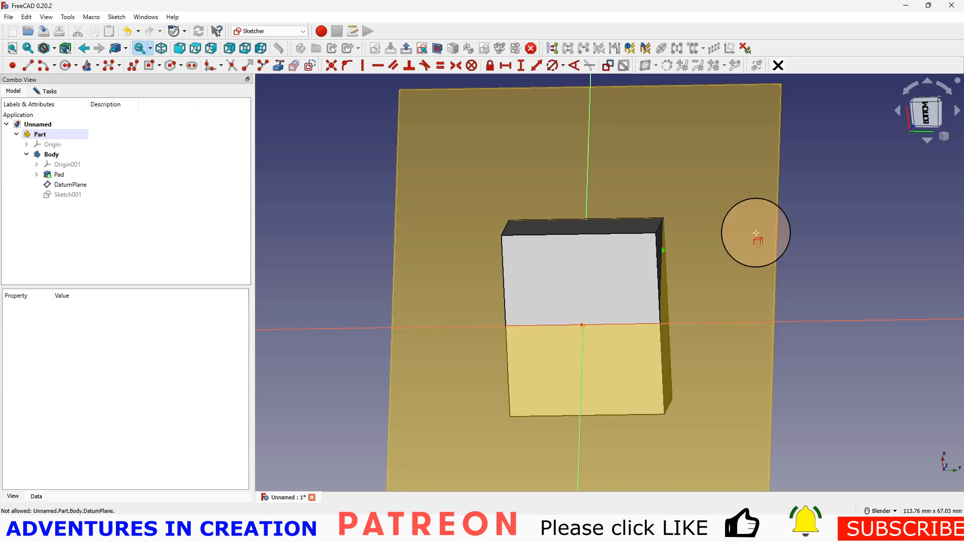
{"action": "mouse_move", "coordinate": [408, 67]}
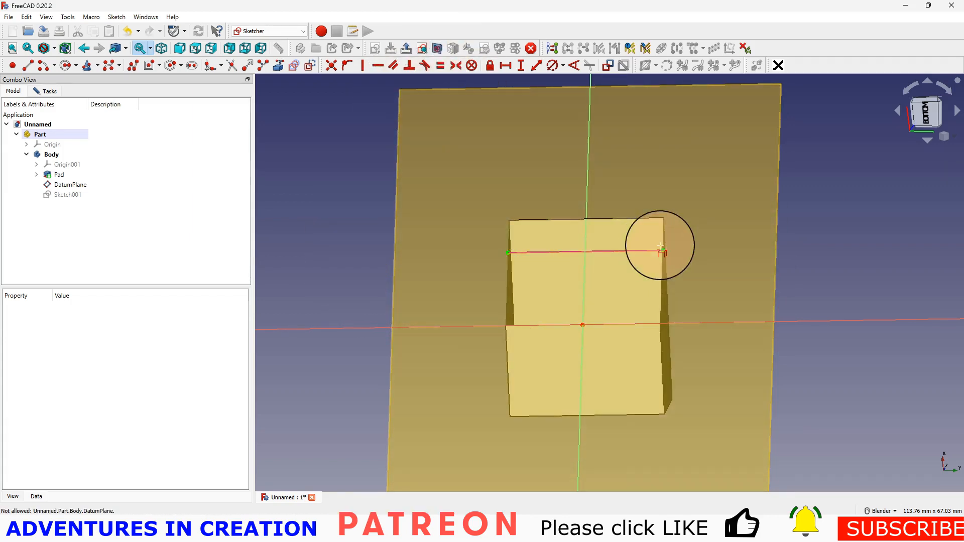
{"action": "left_click", "coordinate": [422, 48]}
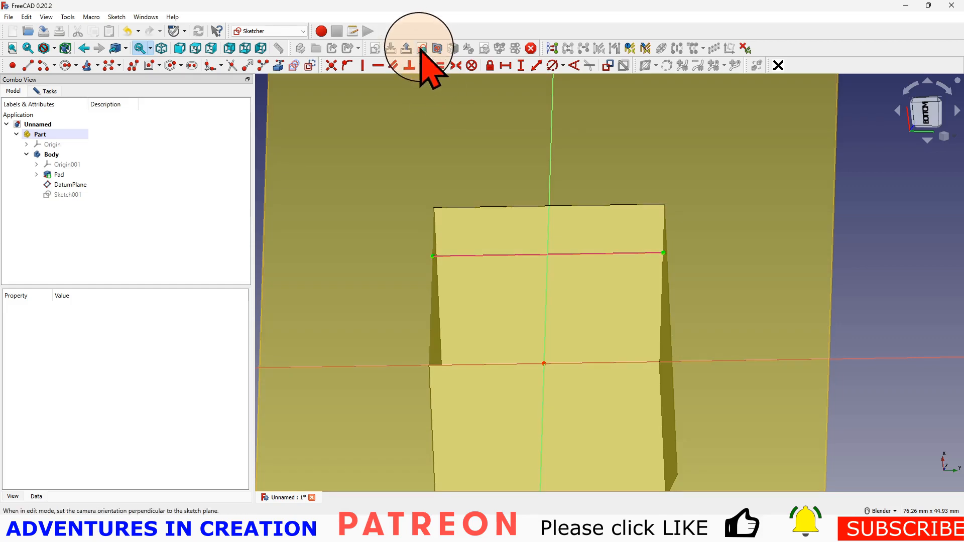
Draw two equal, symmetric 5 mm circles on the reference line 14.5 mm apart.
{"action": "left_click", "coordinate": [422, 48]}
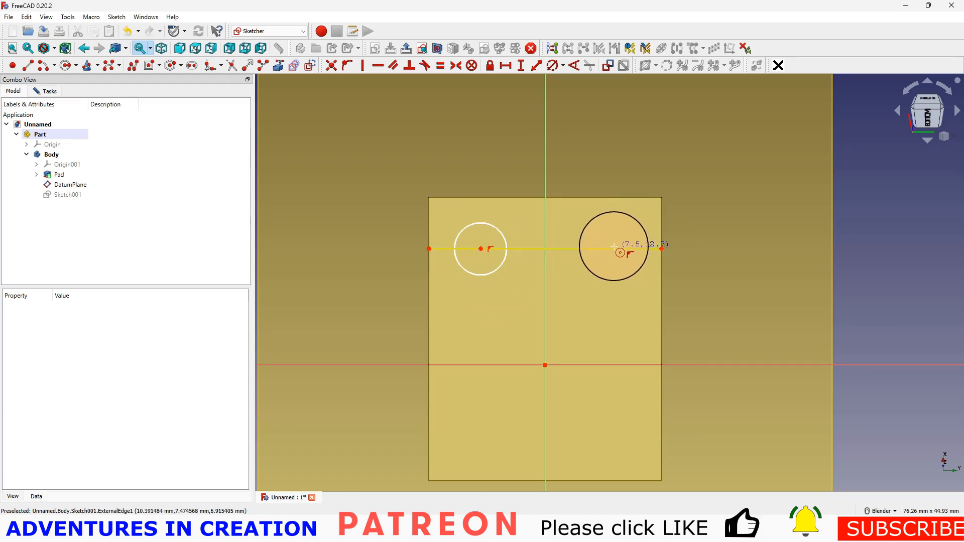
{"action": "mouse_move", "coordinate": [628, 283]}
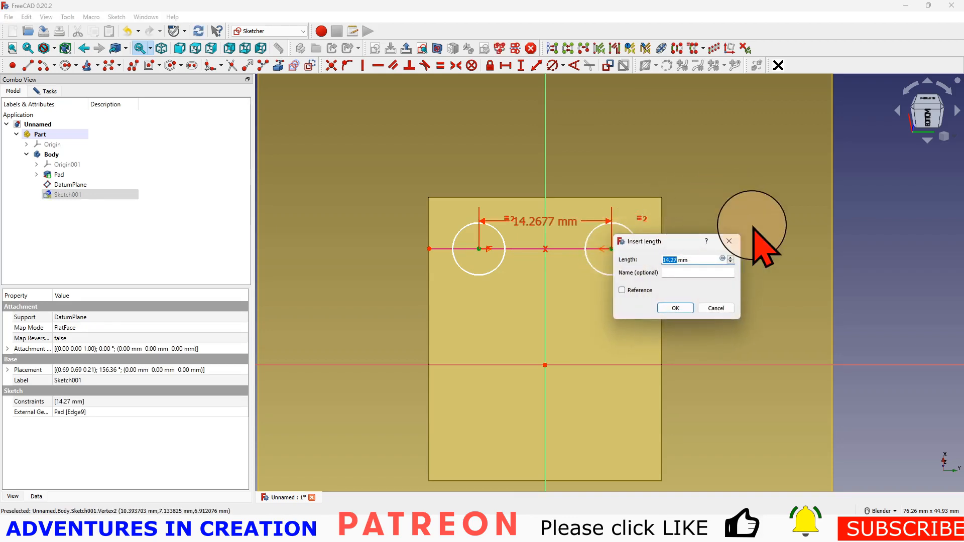
{"action": "type", "text": "14"}
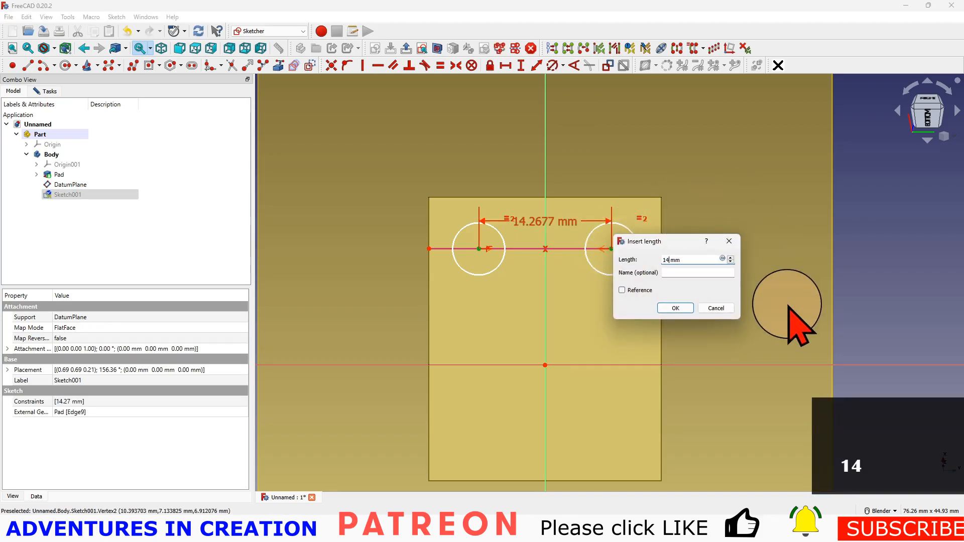
{"action": "type", "text": ".5"}
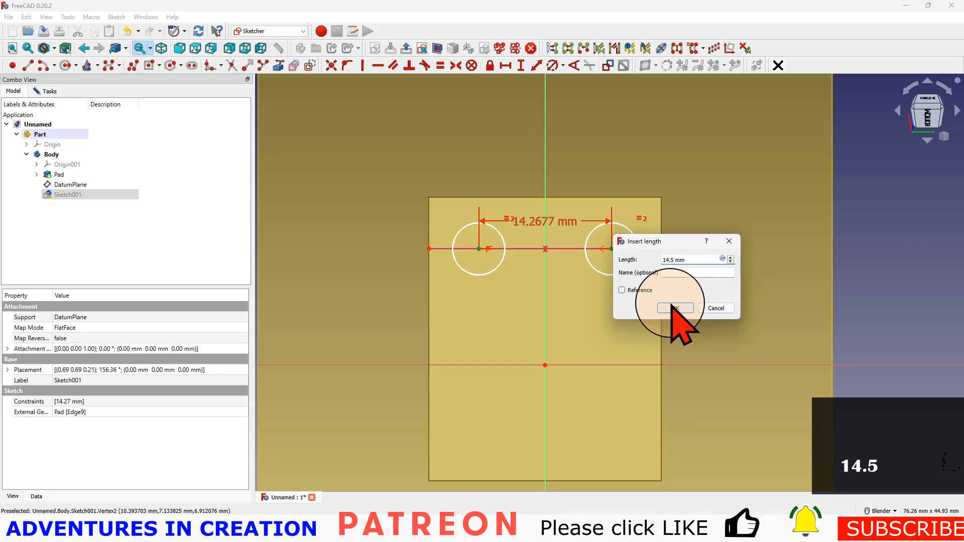
{"action": "left_click", "coordinate": [675, 308]}
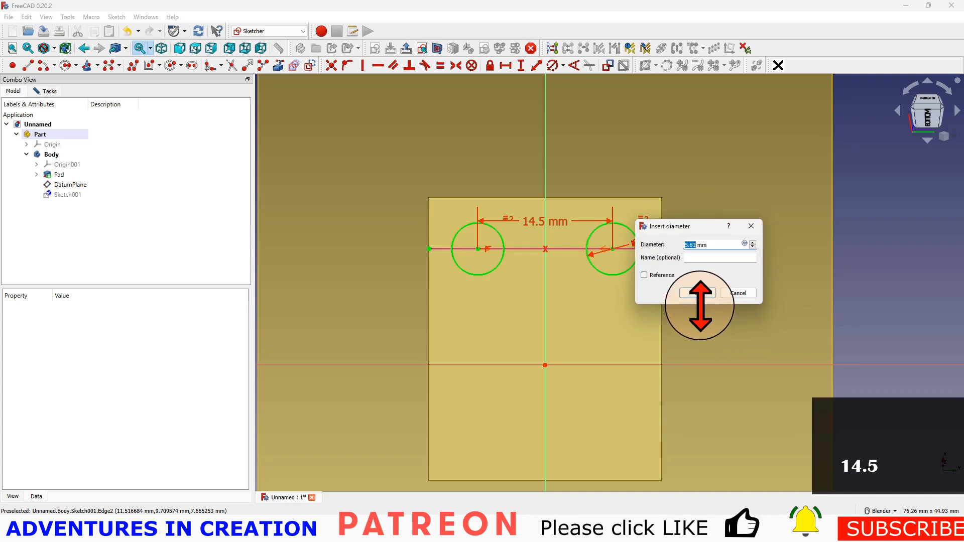
{"action": "left_click", "coordinate": [697, 293]}
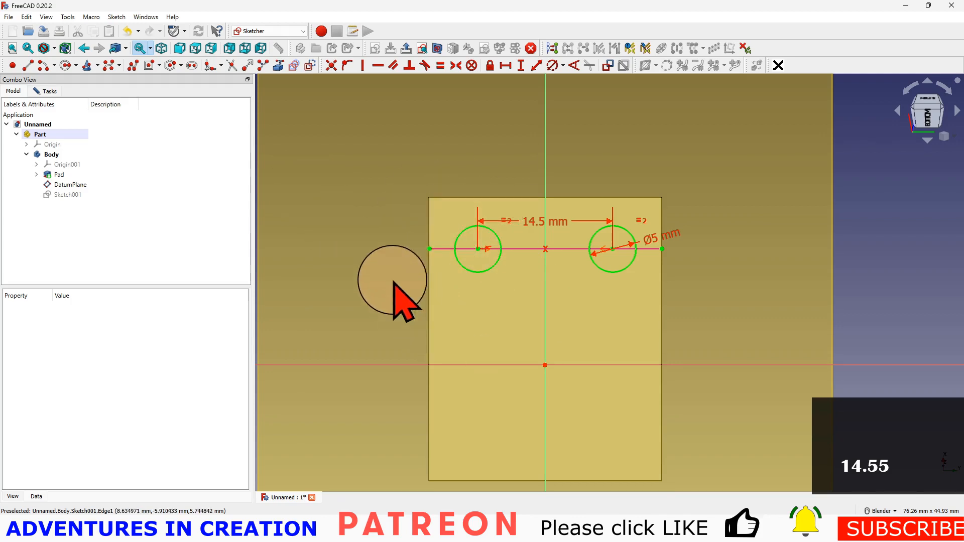
{"action": "left_click", "coordinate": [46, 90]}
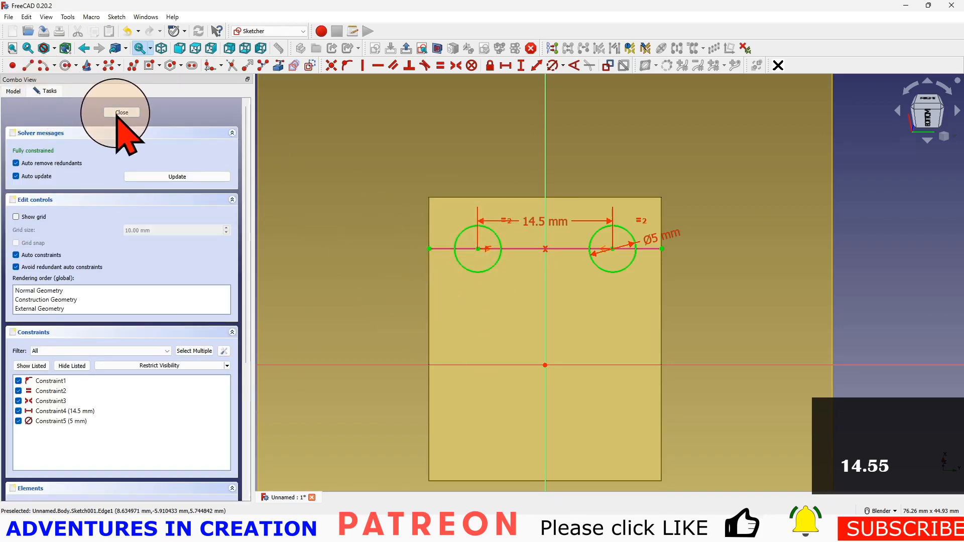
Cut Sketch001 as a Through-all pocket symmetric to the plane.
{"action": "left_click", "coordinate": [121, 111]}
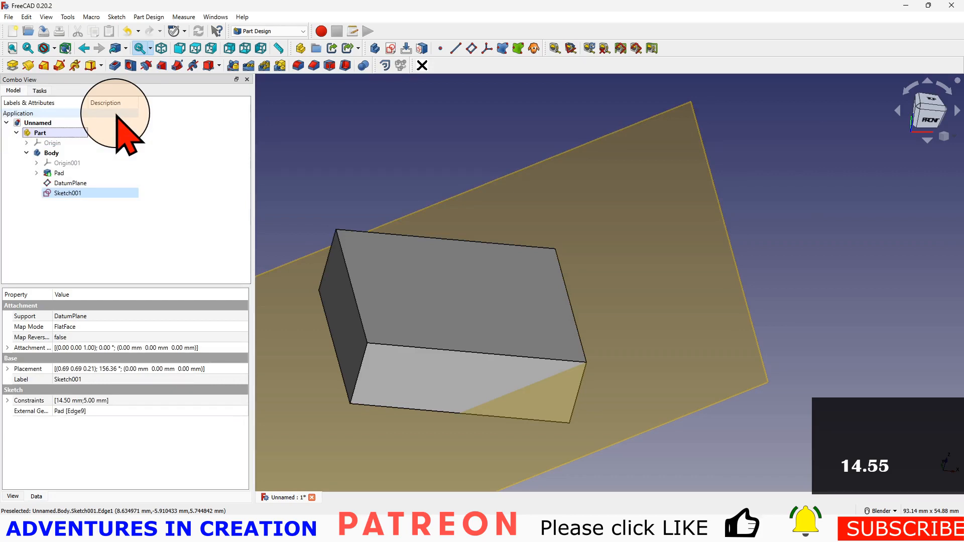
{"action": "left_click", "coordinate": [68, 192]}
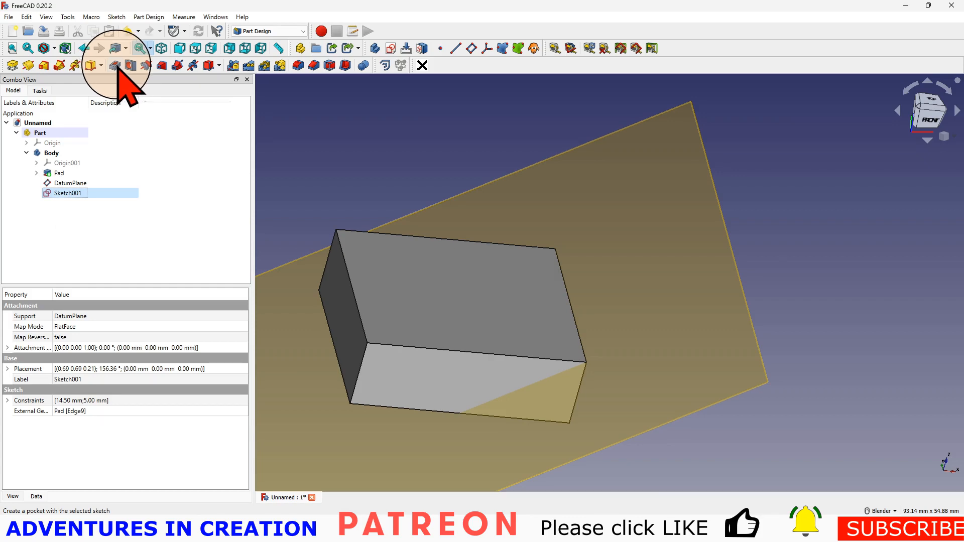
{"action": "left_click", "coordinate": [113, 65]}
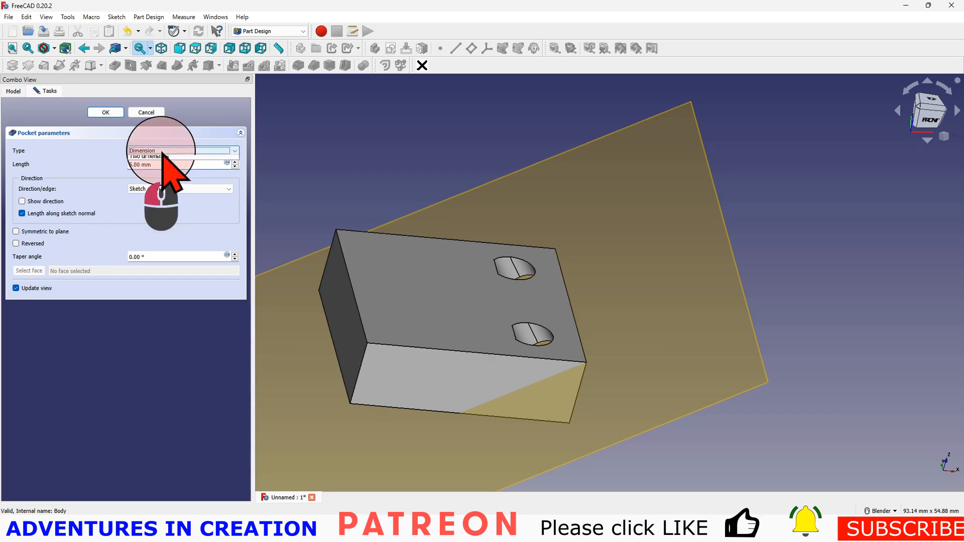
{"action": "left_click", "coordinate": [180, 150]}
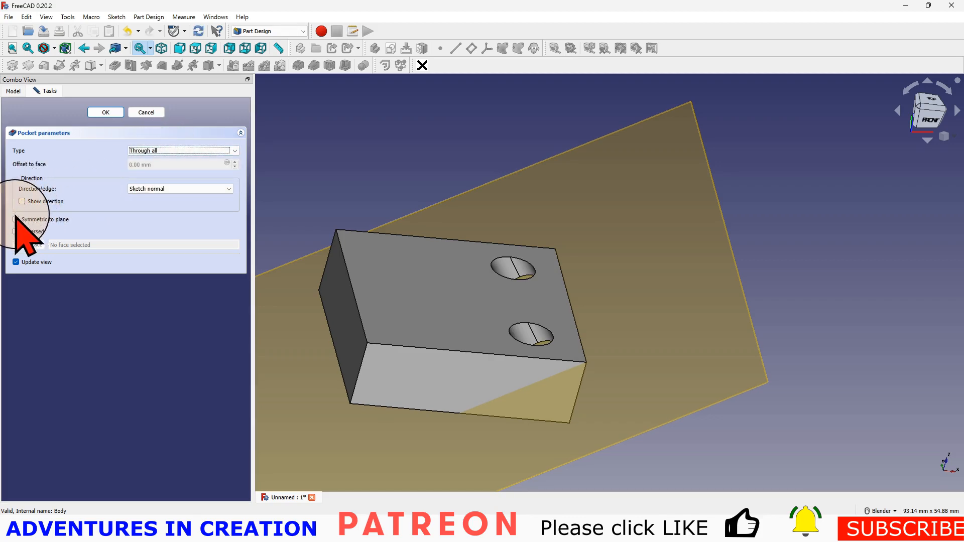
{"action": "left_click", "coordinate": [16, 219]}
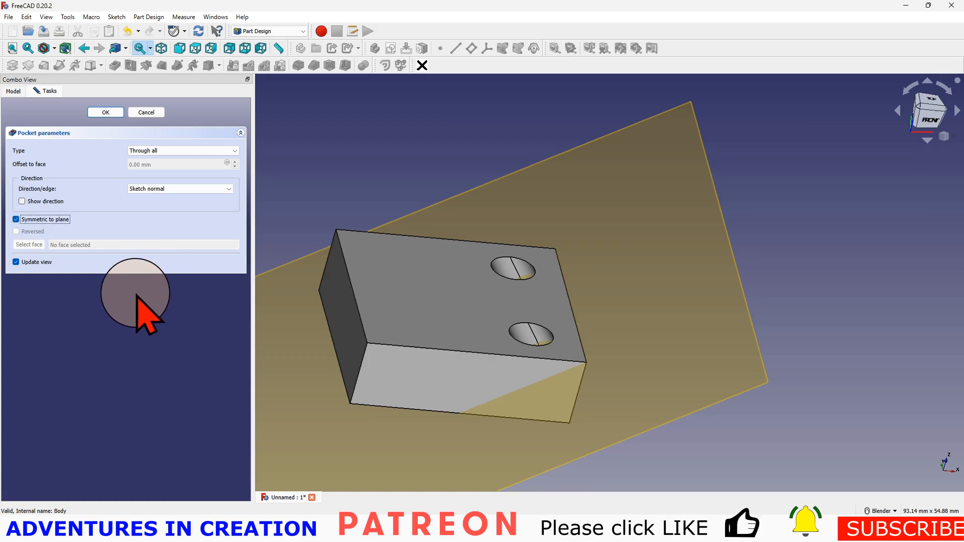
{"action": "mouse_move", "coordinate": [594, 467]}
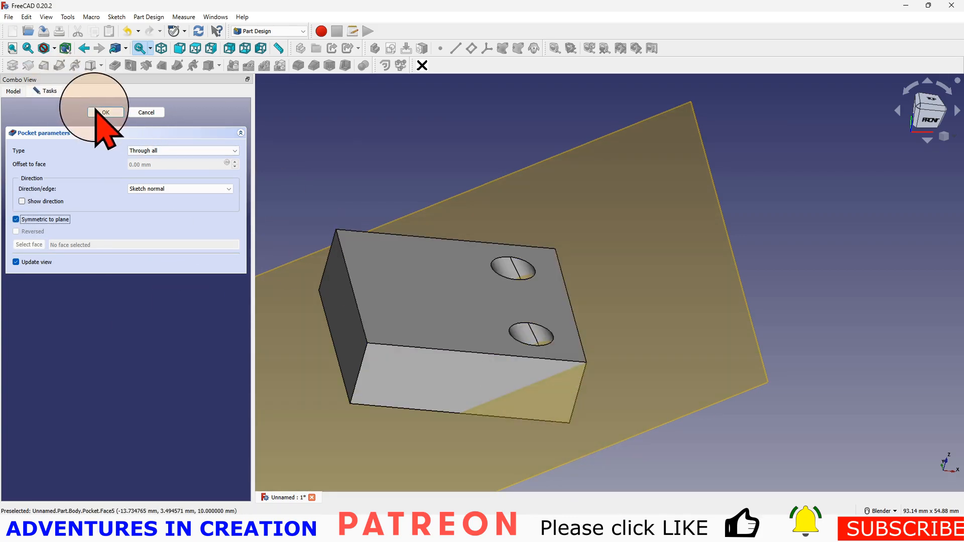
{"action": "left_click", "coordinate": [105, 111]}
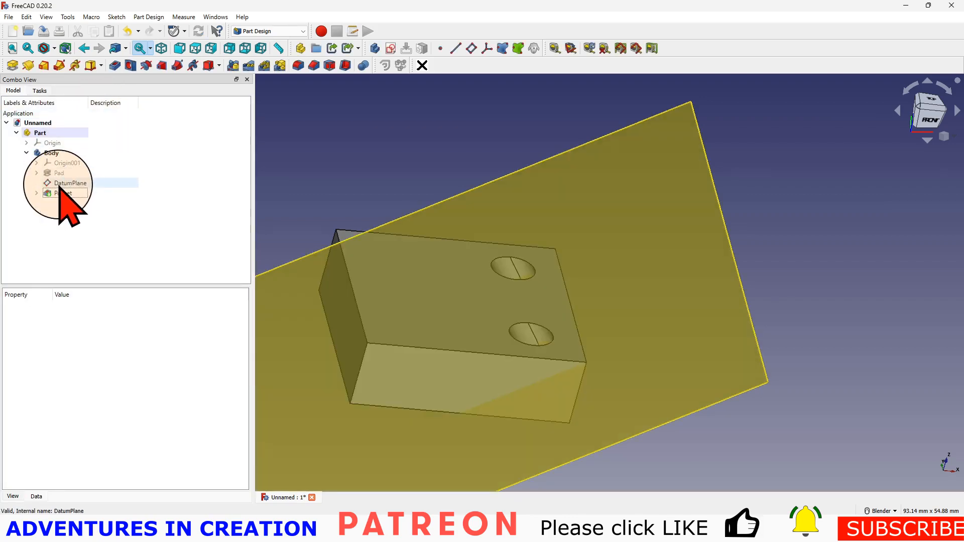
Hide the DatumPlane to leave the block with its two angled through-holes.
{"action": "left_click", "coordinate": [71, 183]}
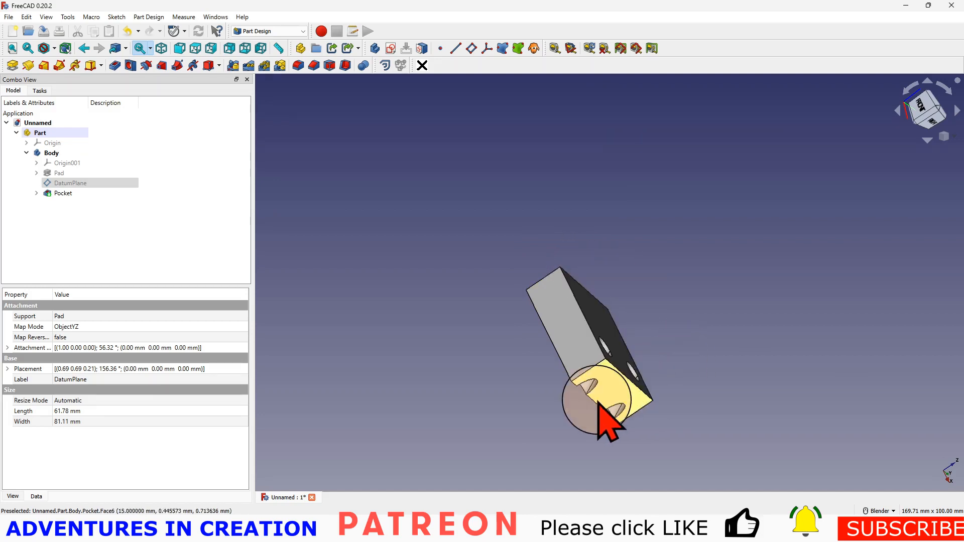
{"action": "mouse_move", "coordinate": [620, 424]}
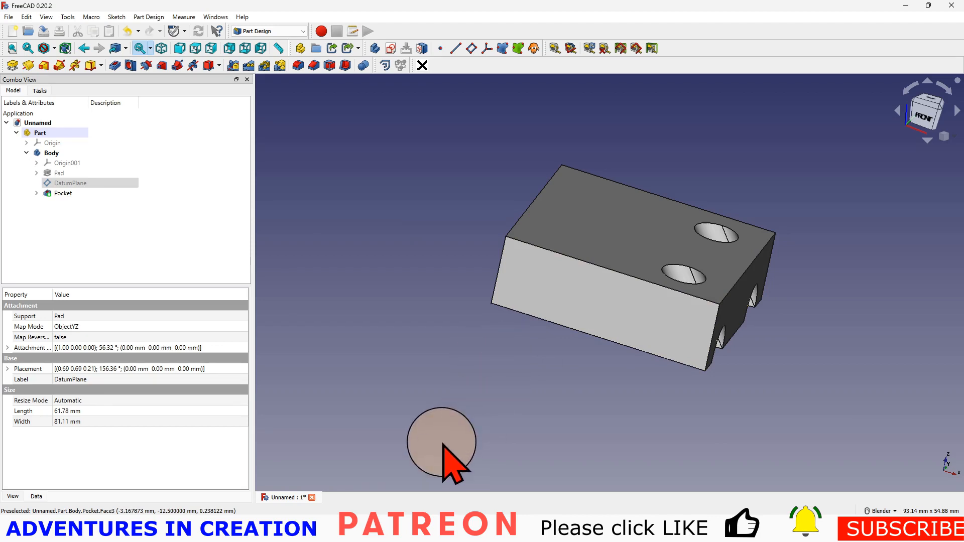
{"action": "mouse_move", "coordinate": [473, 325]}
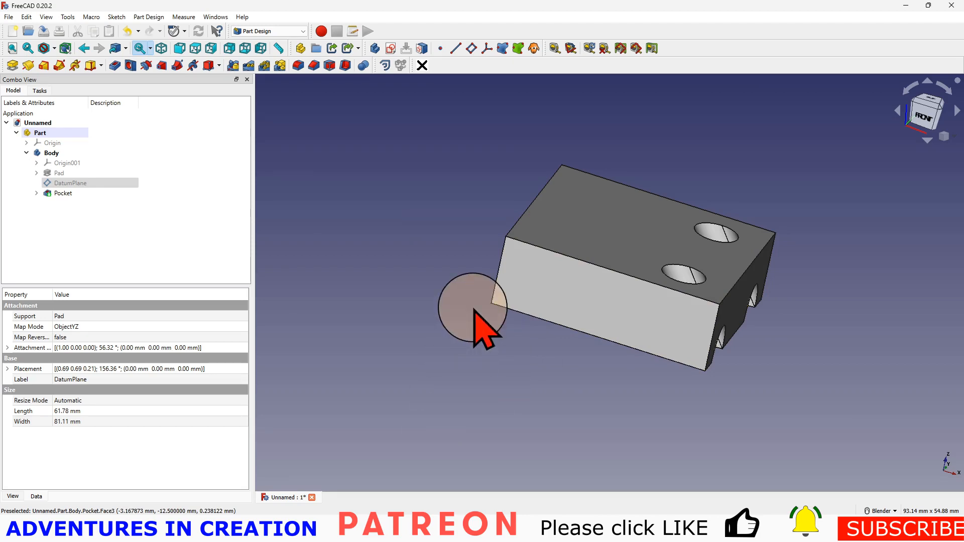